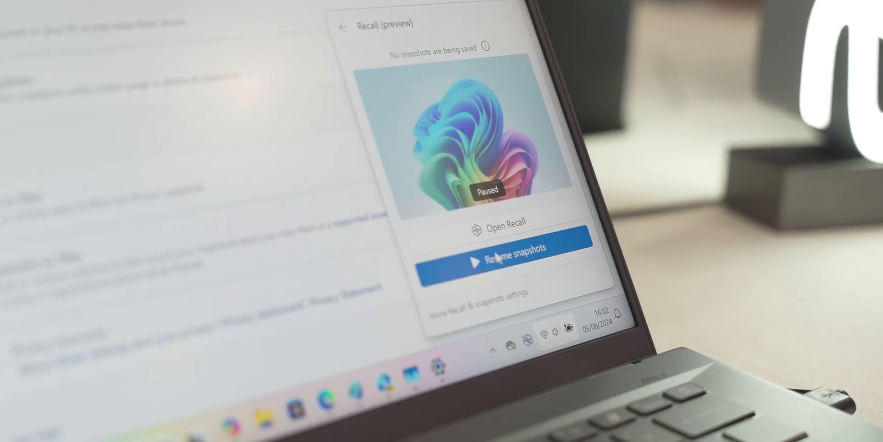
Resume Recall snapshots from the tray flyout so it shows 'Pause until tomorrow'
left_click(510, 257)
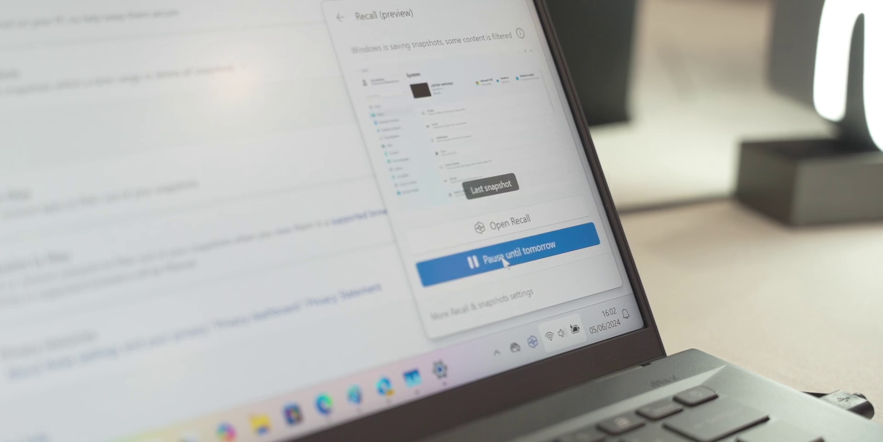